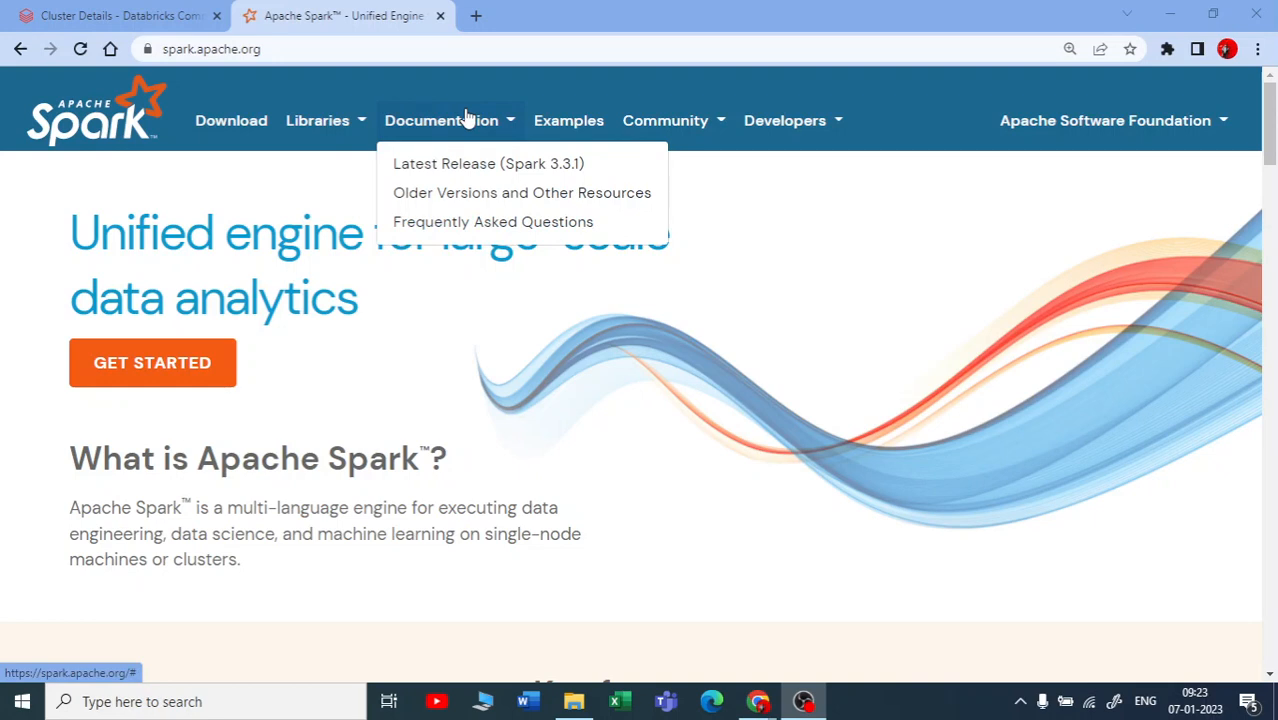
pyautogui.moveTo(478, 124)
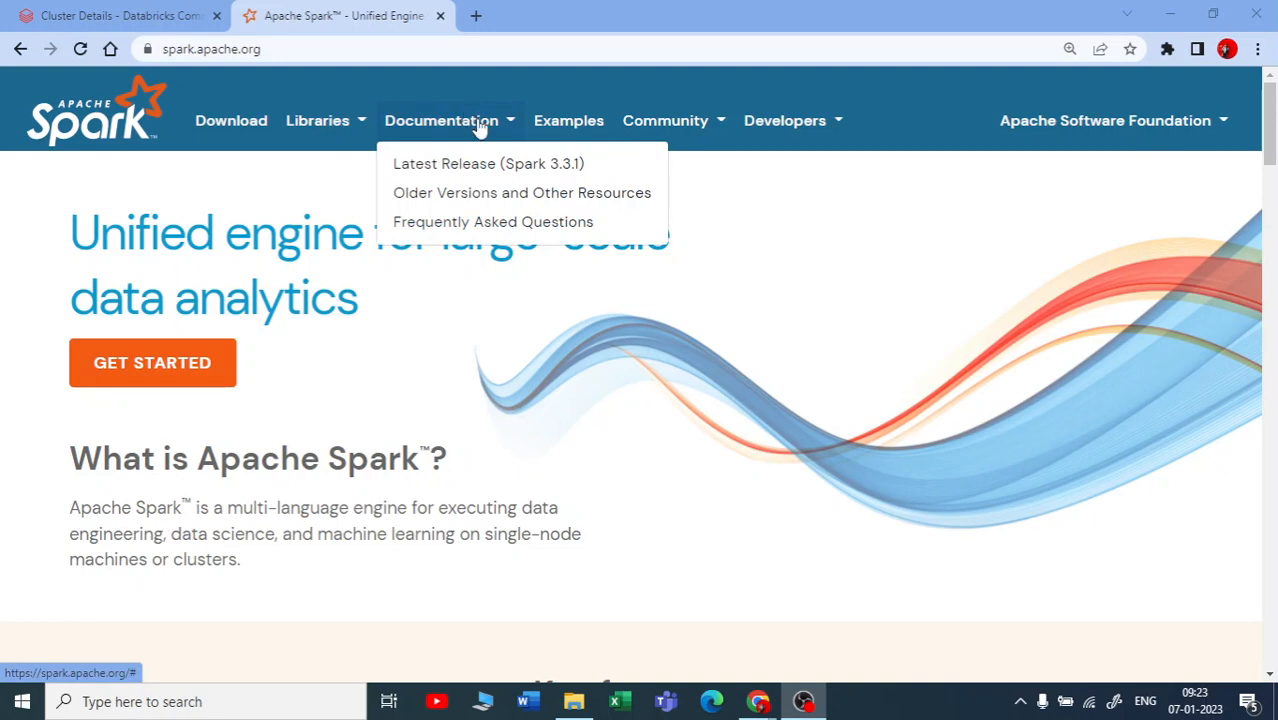
pyautogui.moveTo(488, 164)
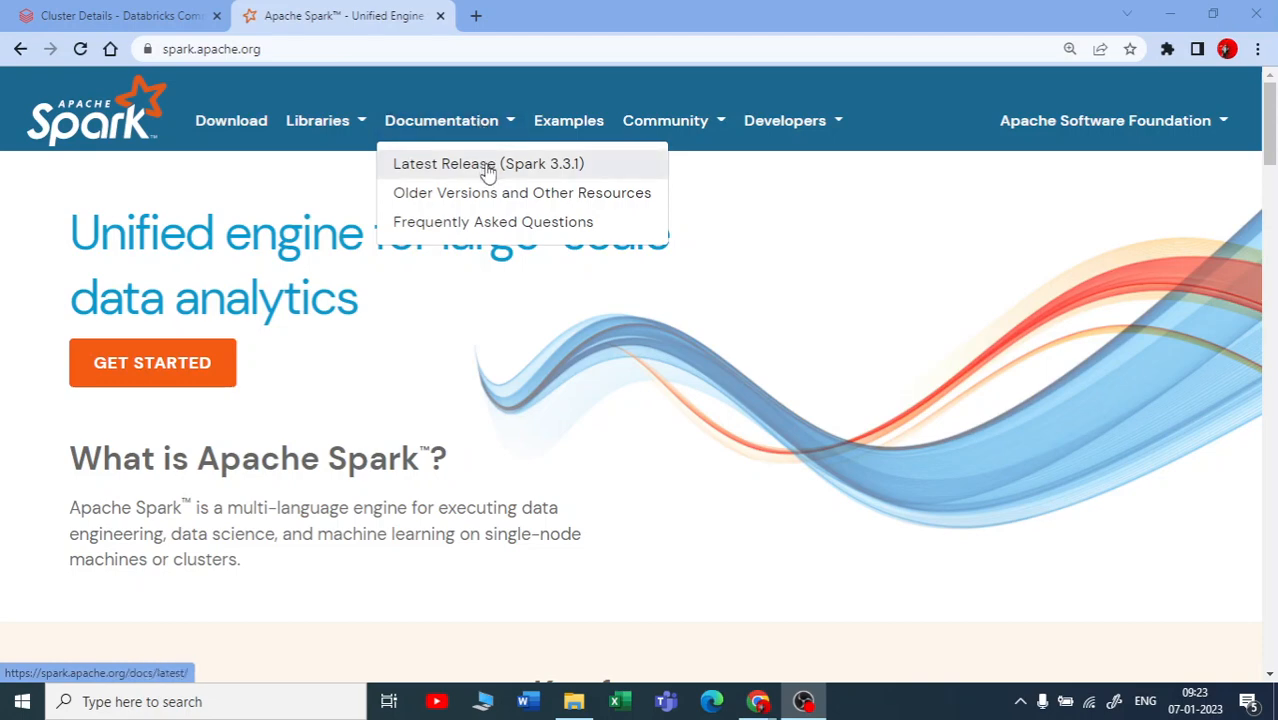
# Step: Navigate from the latest release docs through the PySpark guide to the PySpark 3.3.1 API Reference
pyautogui.click(490, 164)
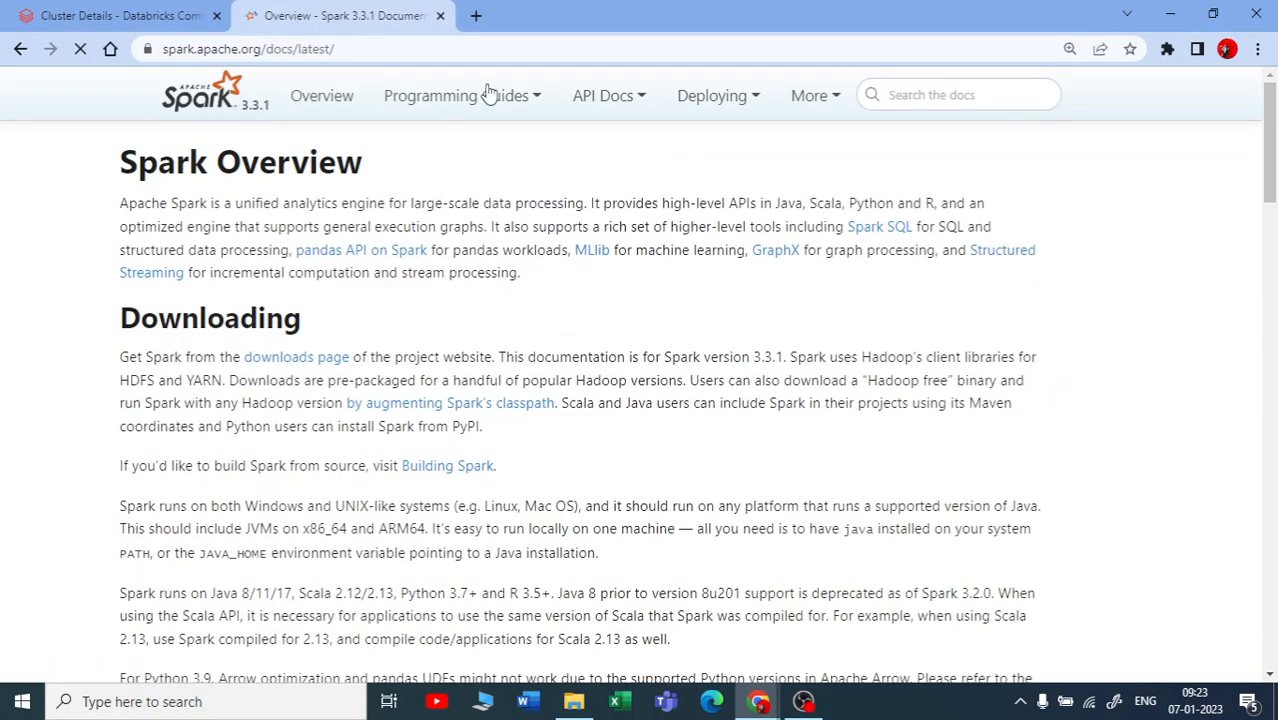
pyautogui.click(454, 96)
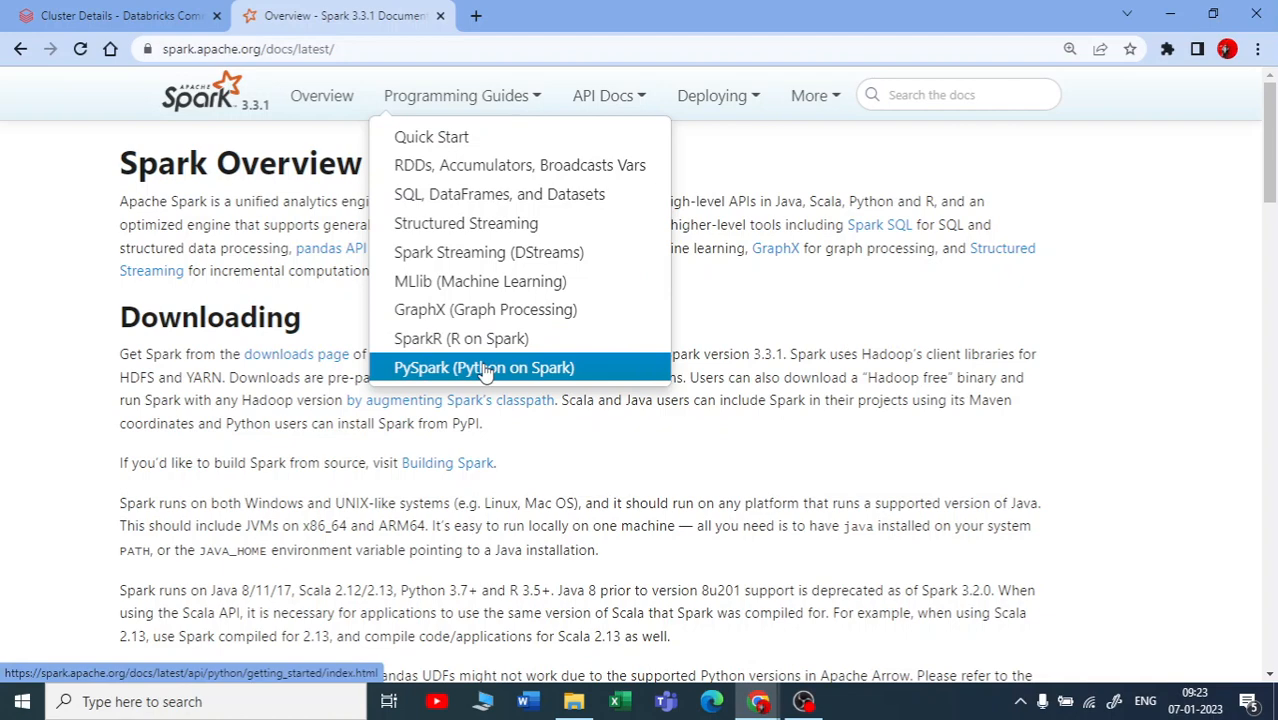
pyautogui.click(484, 368)
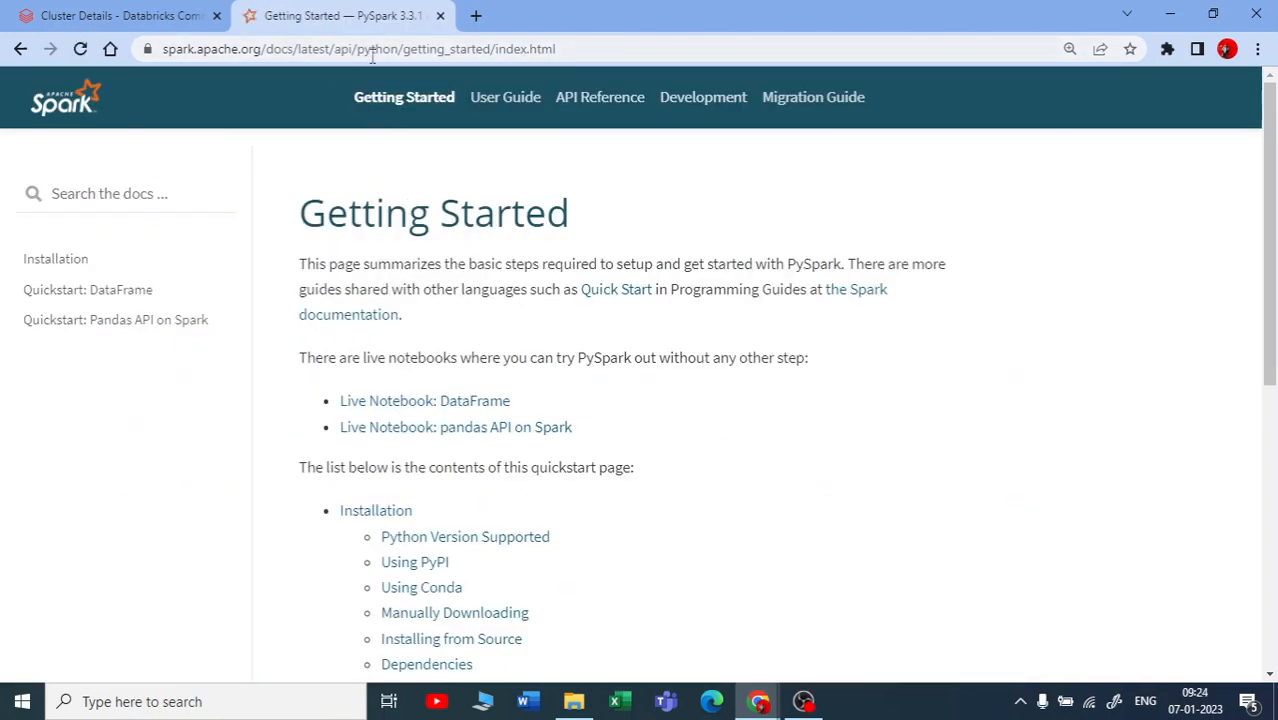
pyautogui.click(600, 96)
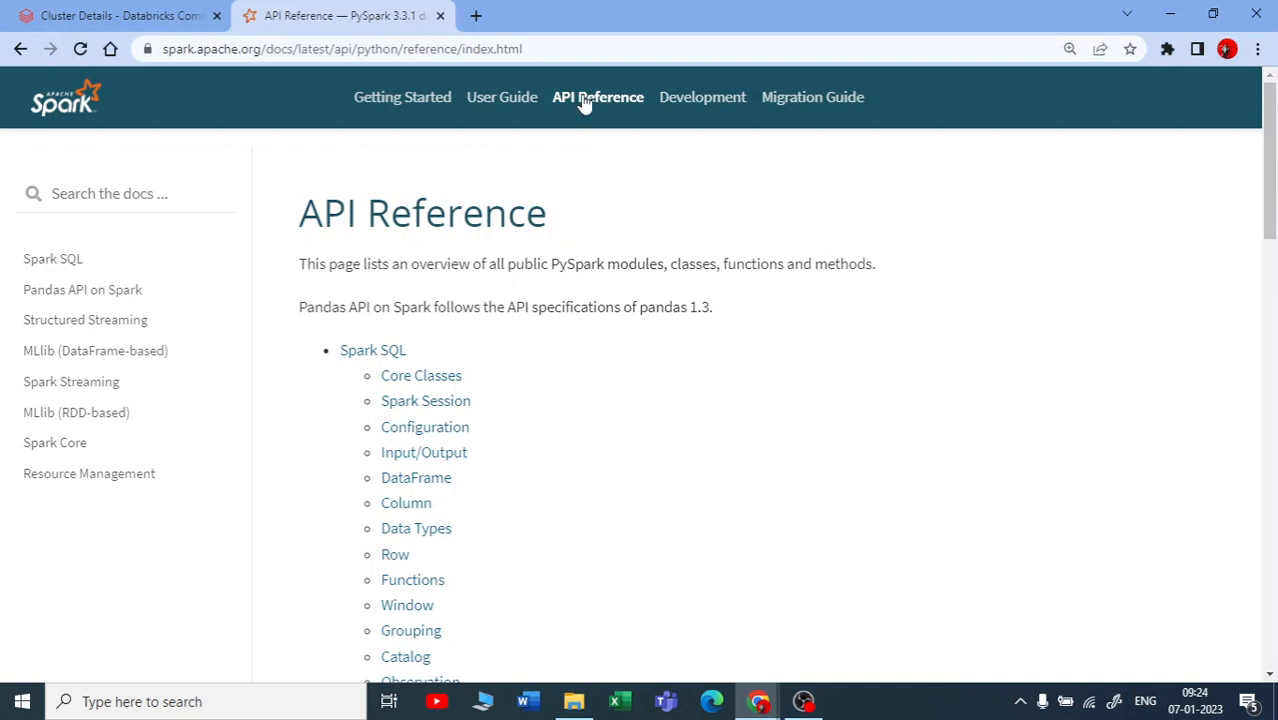
pyautogui.moveTo(424, 452)
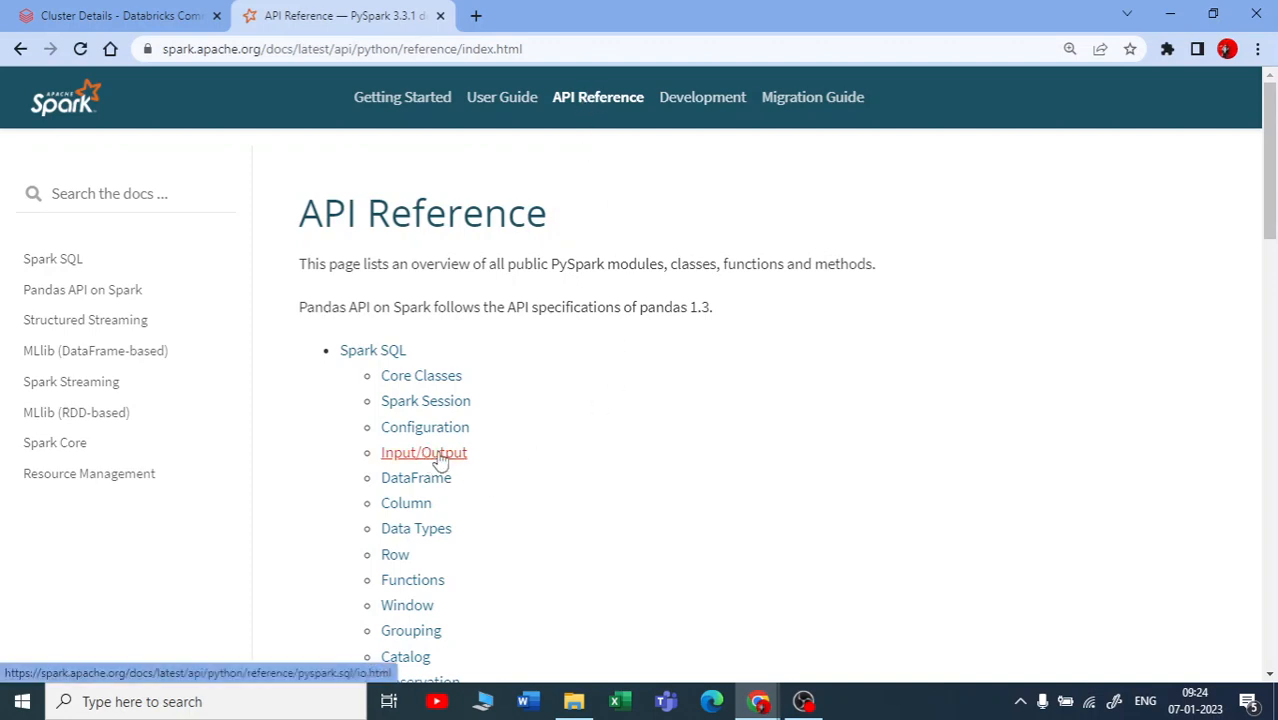
# Step: Go to the Input/Output page under Spark SQL, listing DataFrameReader methods like csv, jdbc and json
pyautogui.click(424, 452)
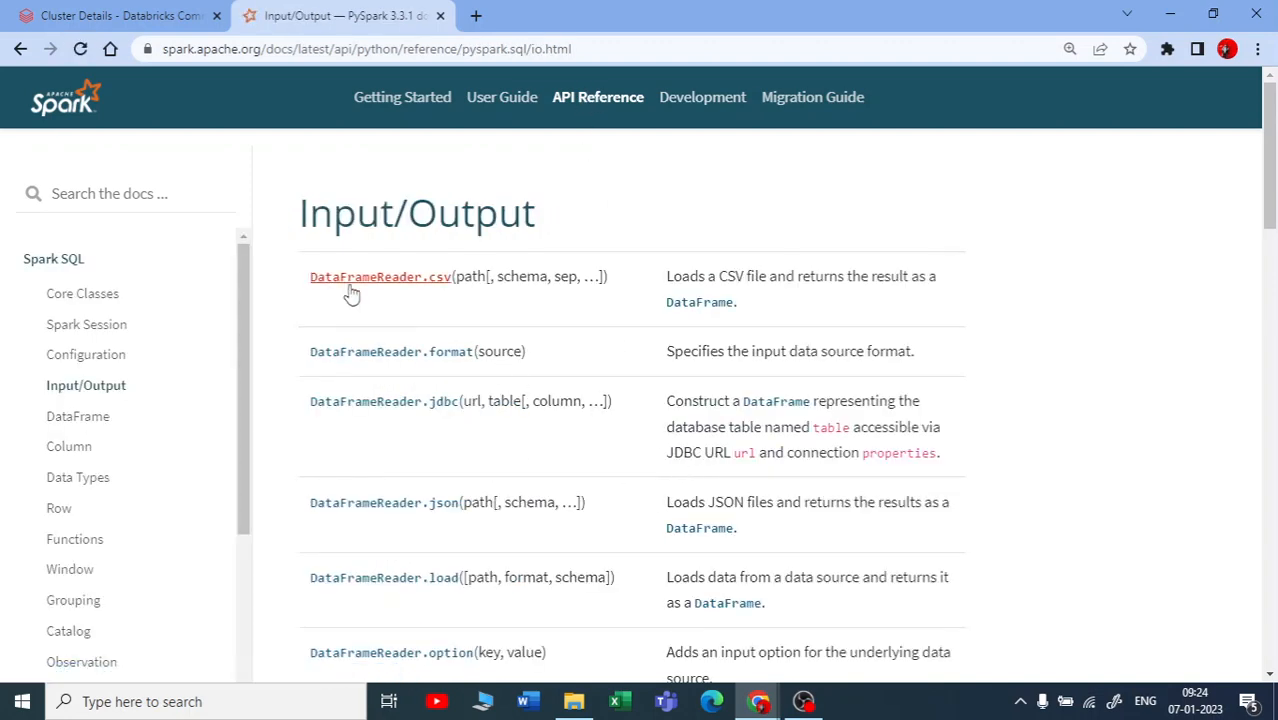
pyautogui.moveTo(480, 292)
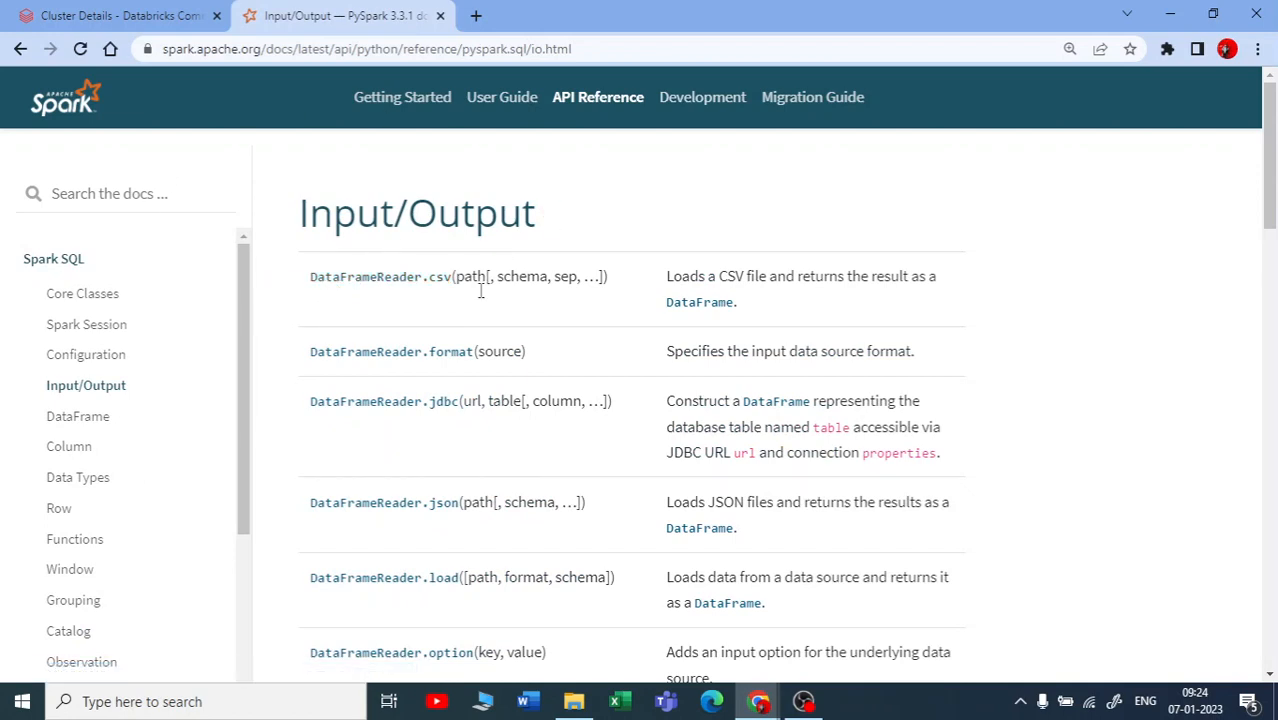
pyautogui.moveTo(408, 296)
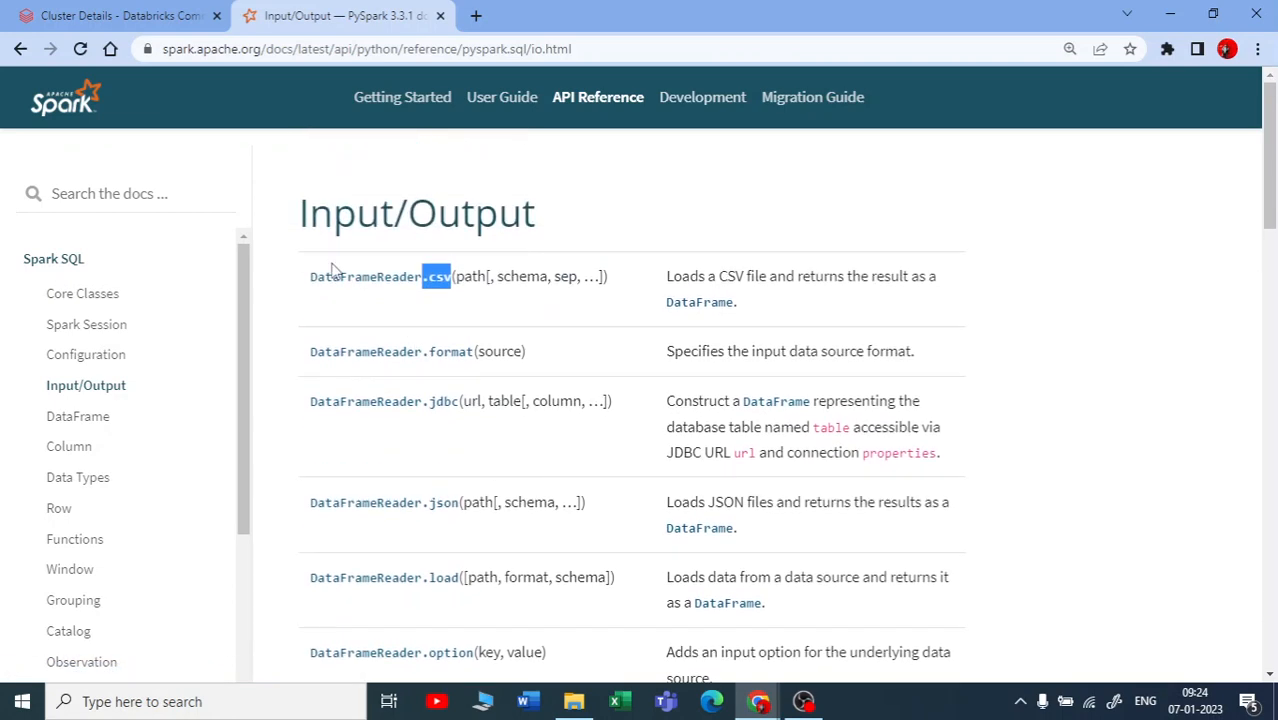
pyautogui.moveTo(420, 528)
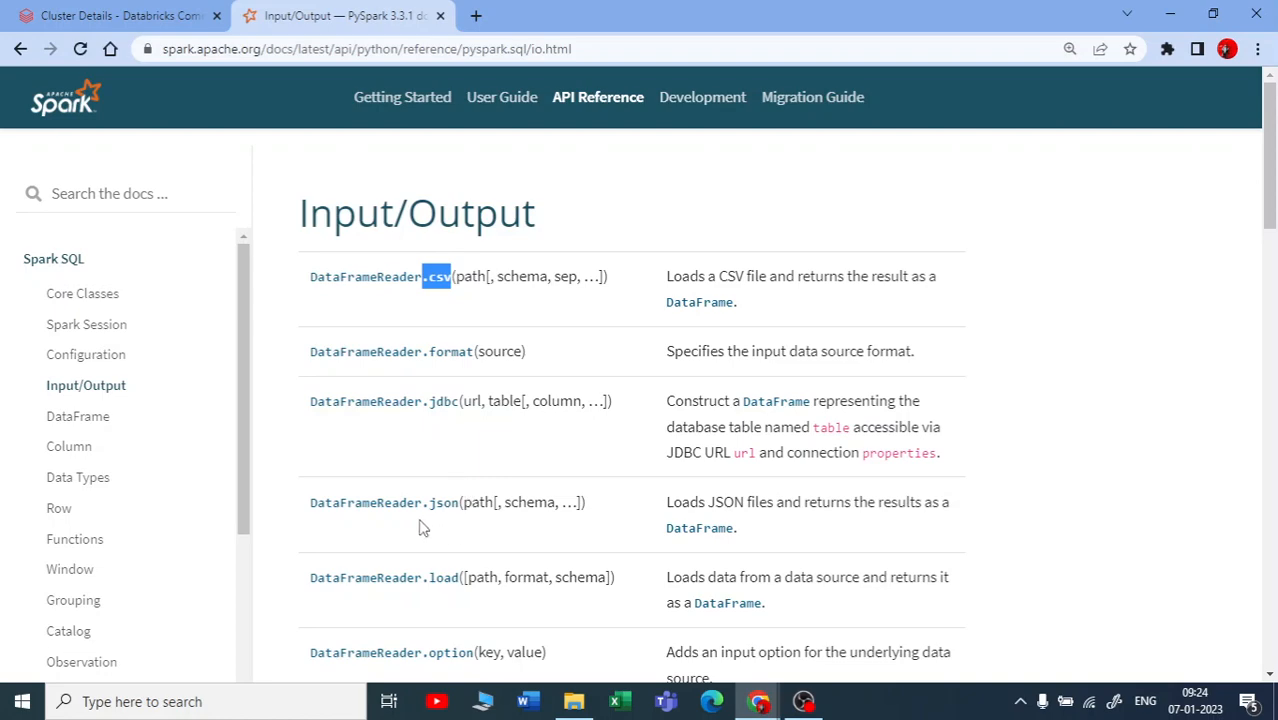
# Step: Scroll past the DataFrameReader methods to the DataFrameWriter methods like bucketBy, csv and jdbc
pyautogui.scroll(-3)
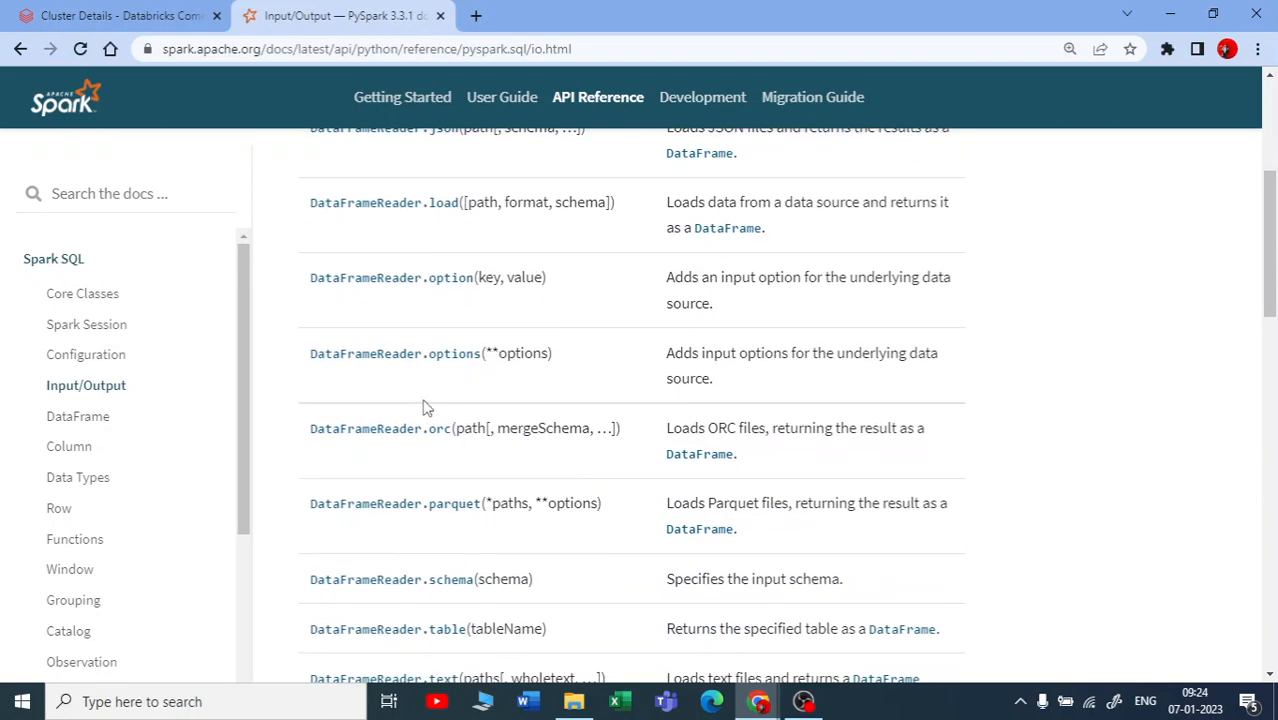
pyautogui.scroll(-3)
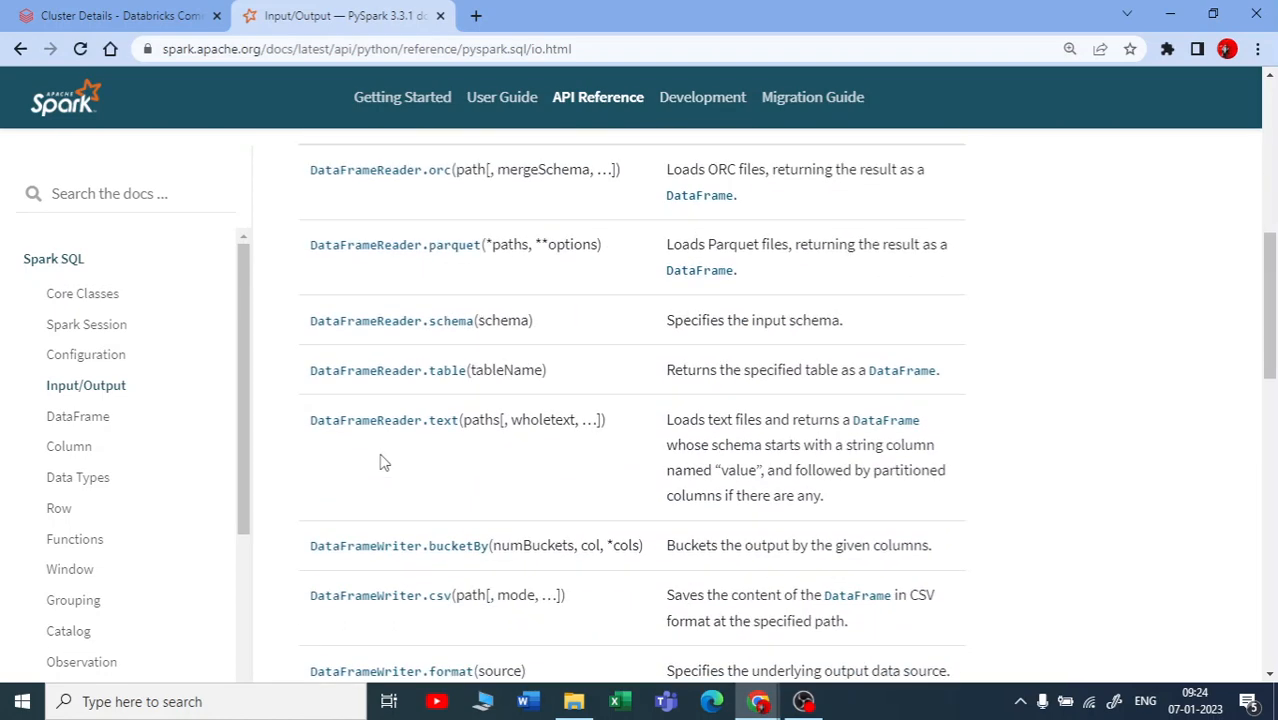
pyautogui.scroll(-3)
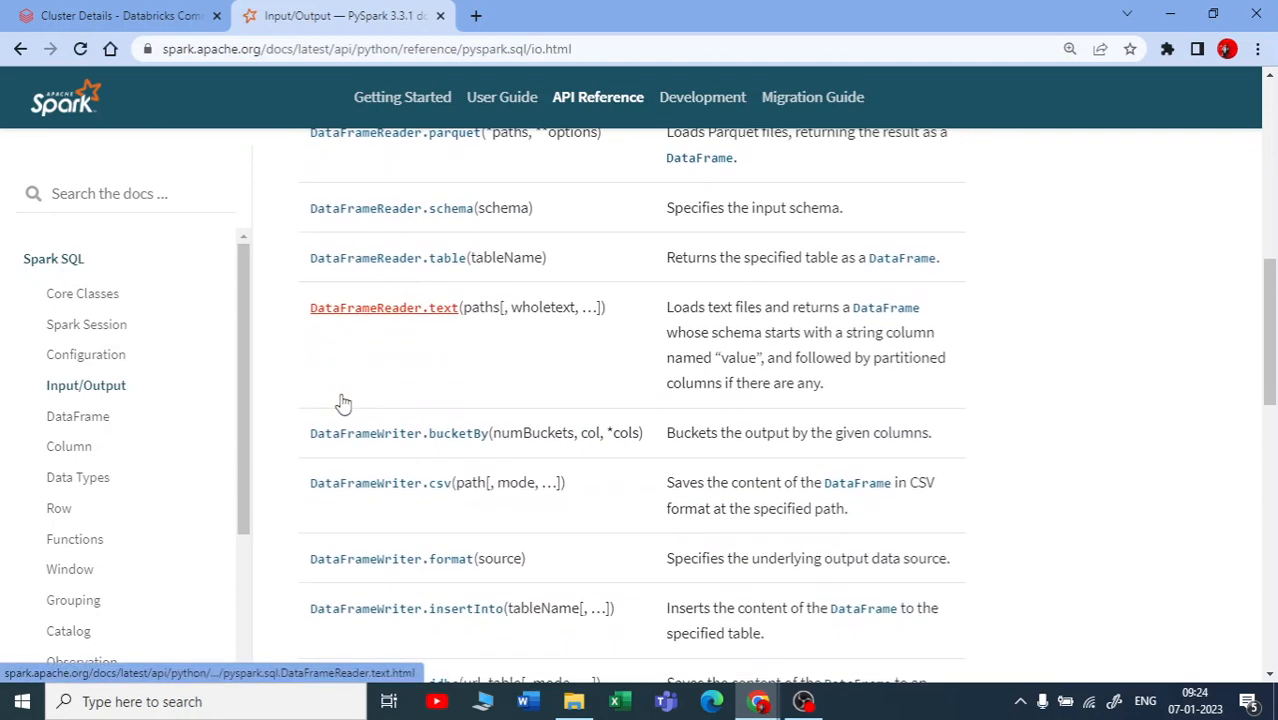
pyautogui.scroll(-3)
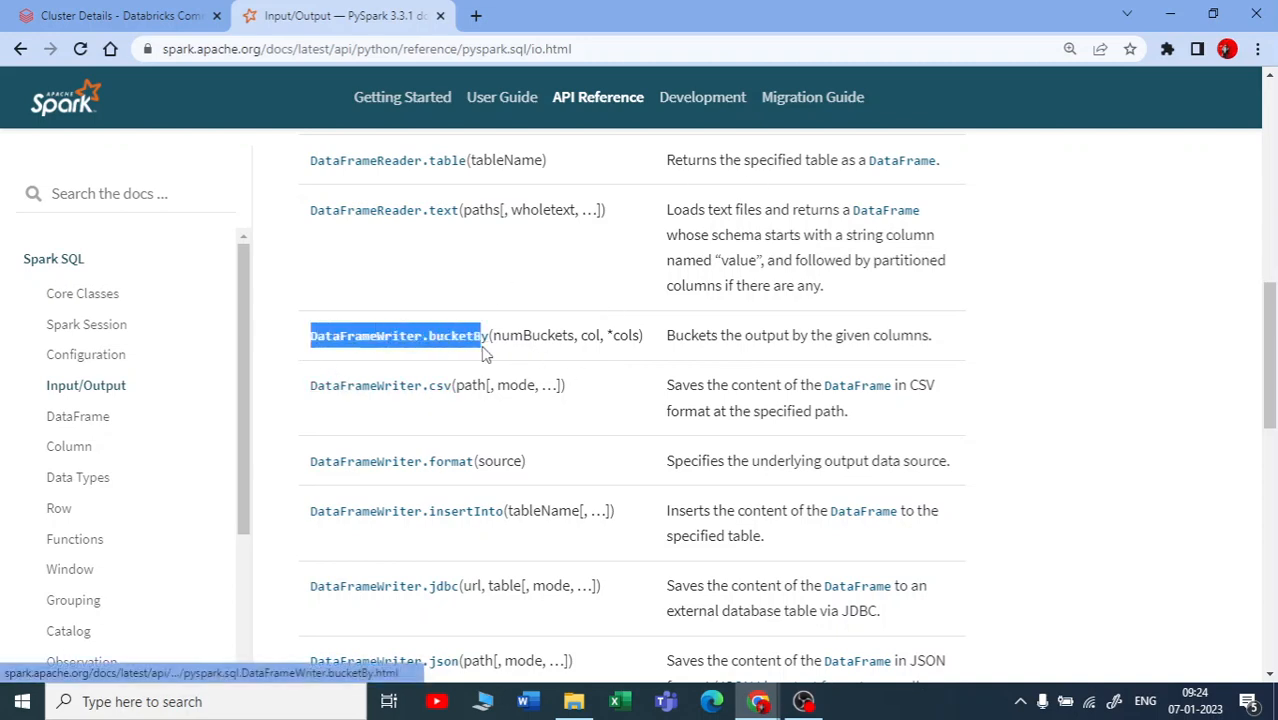
pyautogui.scroll(-3)
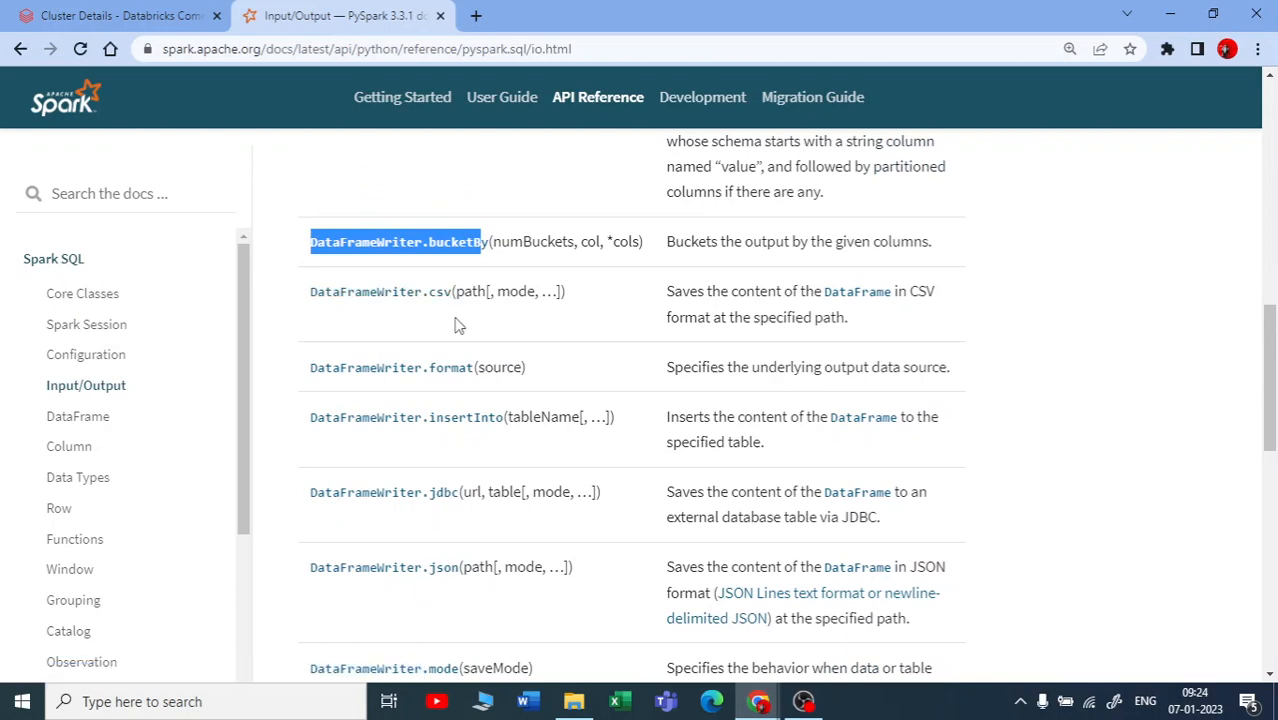
pyautogui.moveTo(416, 488)
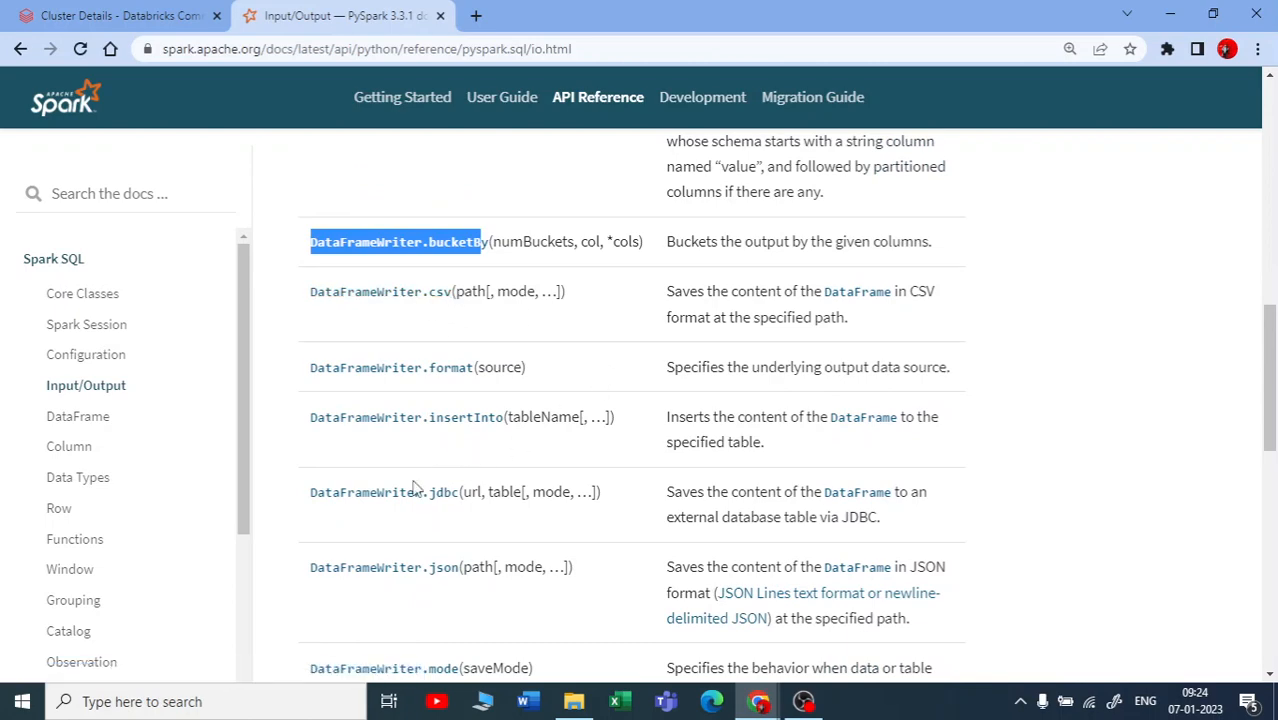